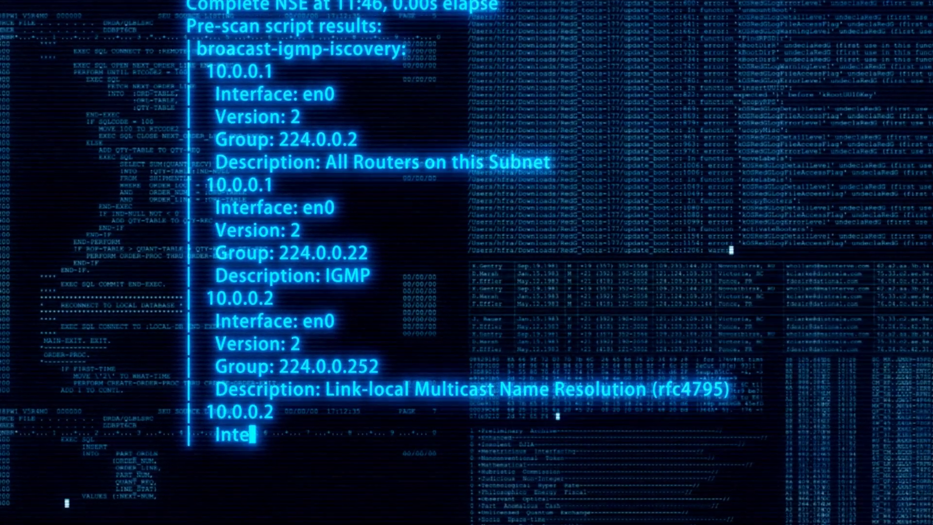
pyautogui.scroll(-3)
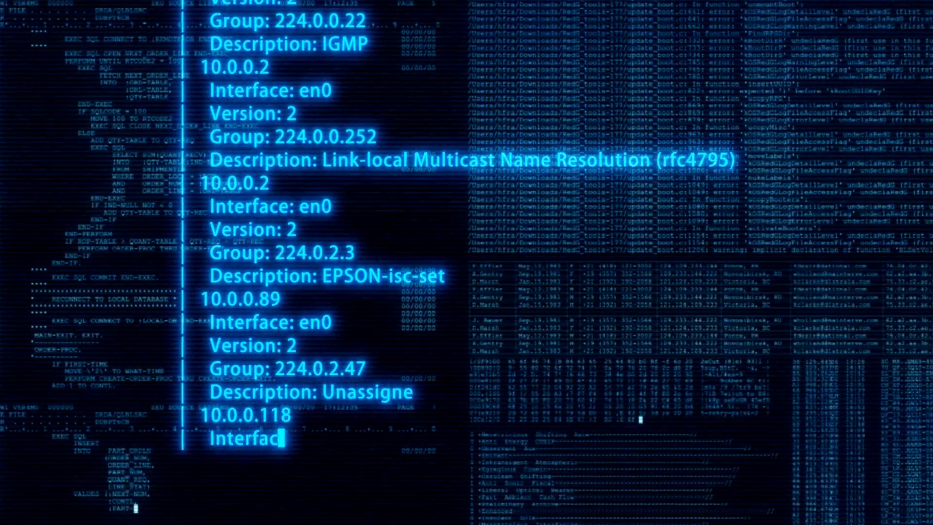